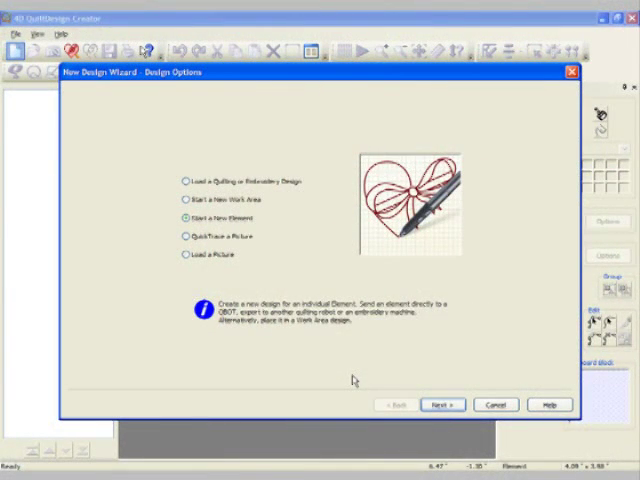
# Start the New Design Wizard with QuickTrace a Picture and select the flower image for outlining.
pyautogui.click(180, 236)
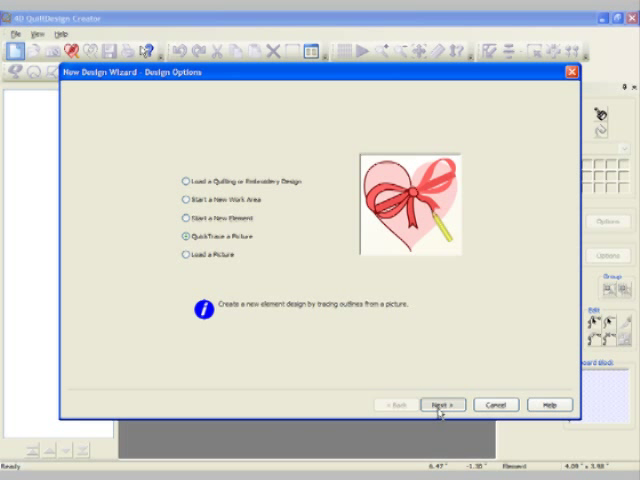
pyautogui.click(438, 404)
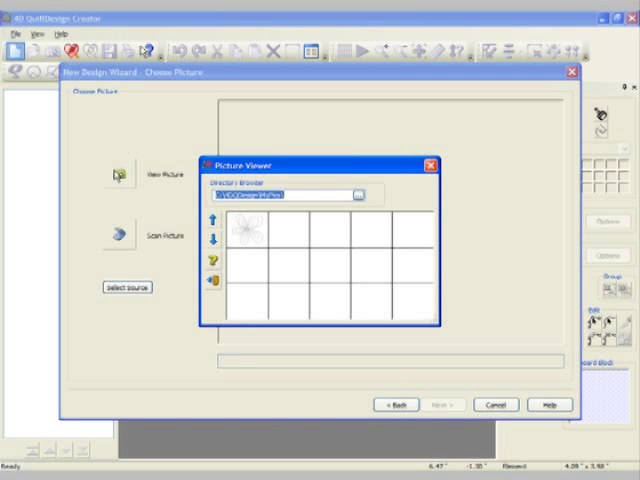
pyautogui.moveTo(250, 242)
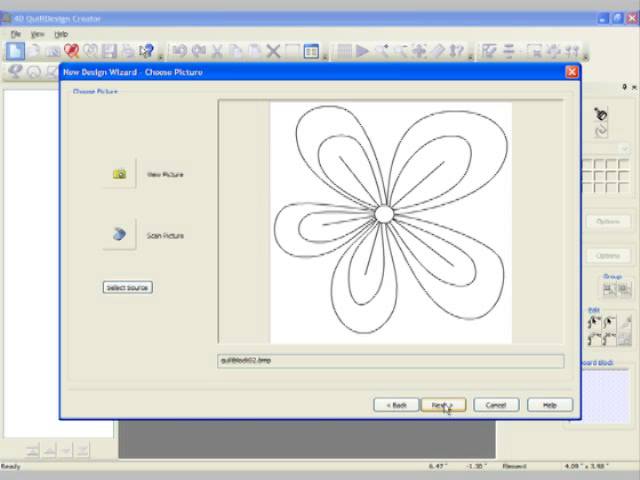
pyautogui.click(448, 404)
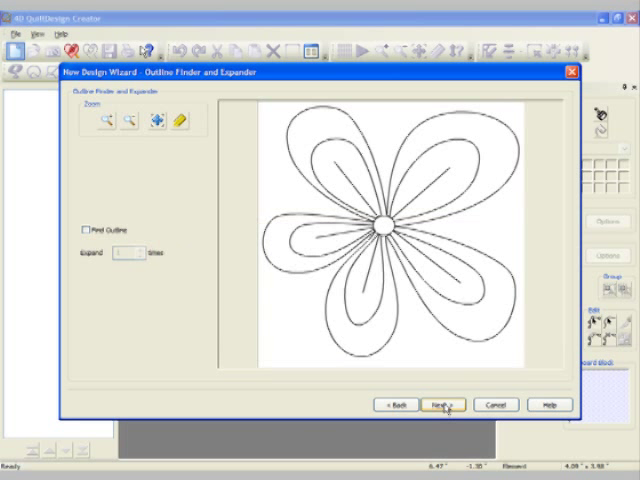
pyautogui.click(446, 404)
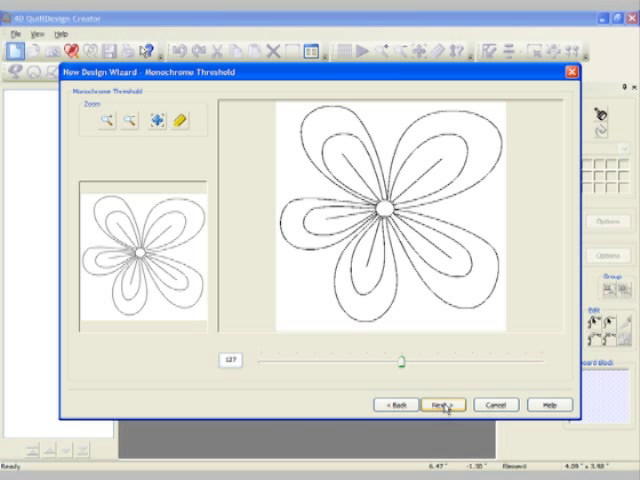
# Accept the monochrome threshold, crop and design size, finishing the traced flower element.
pyautogui.click(440, 404)
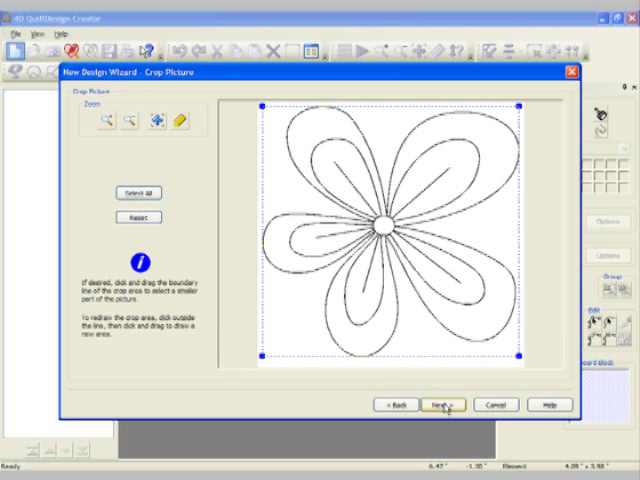
pyautogui.click(440, 404)
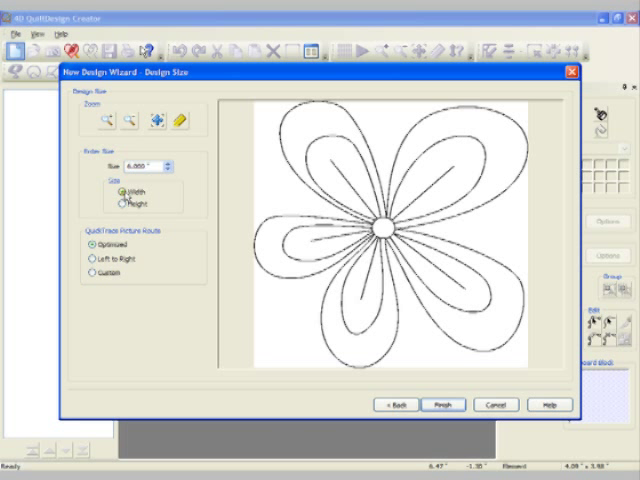
pyautogui.moveTo(170, 260)
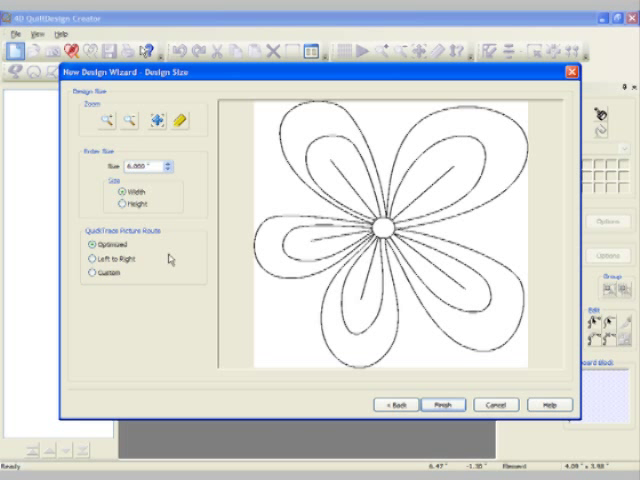
pyautogui.click(446, 404)
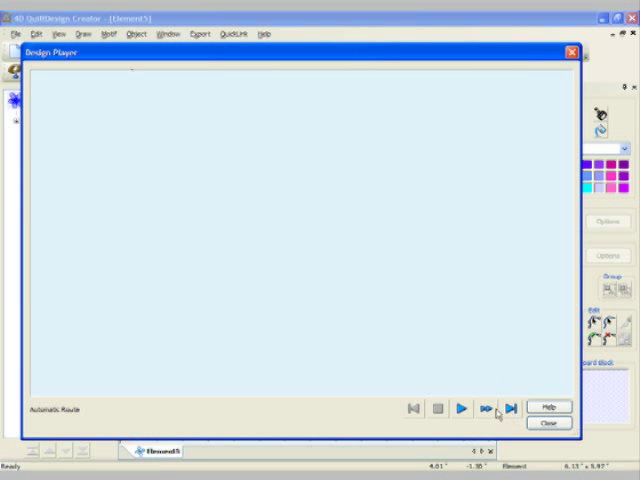
# Play back the traced flower's automatic stitching route in the Design Player.
pyautogui.click(488, 408)
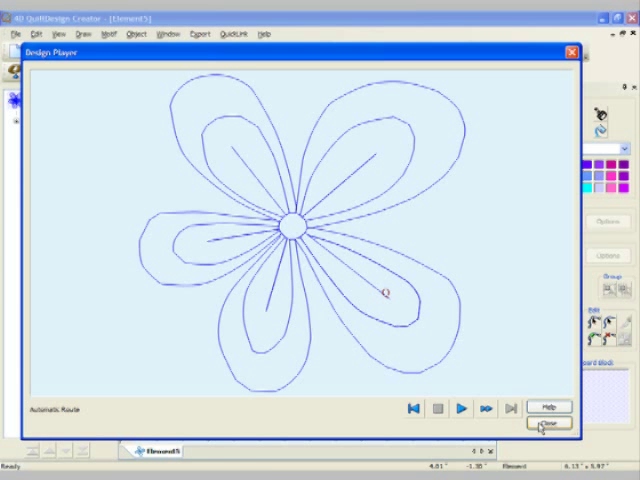
pyautogui.click(540, 428)
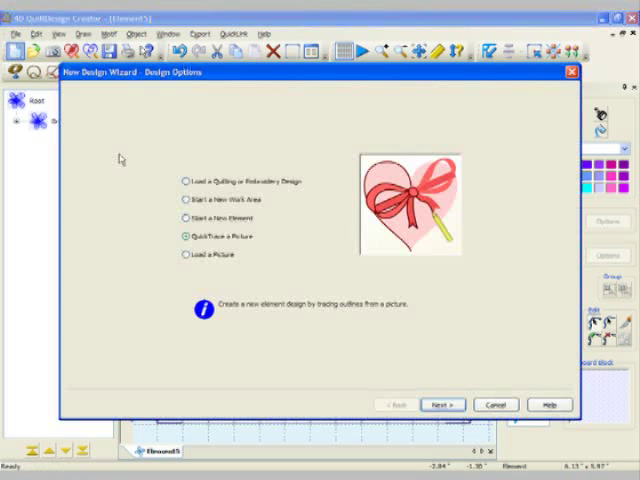
# Run the wizard with Load a Picture, choosing the flower image and accepting rotate, crop and design size.
pyautogui.click(180, 254)
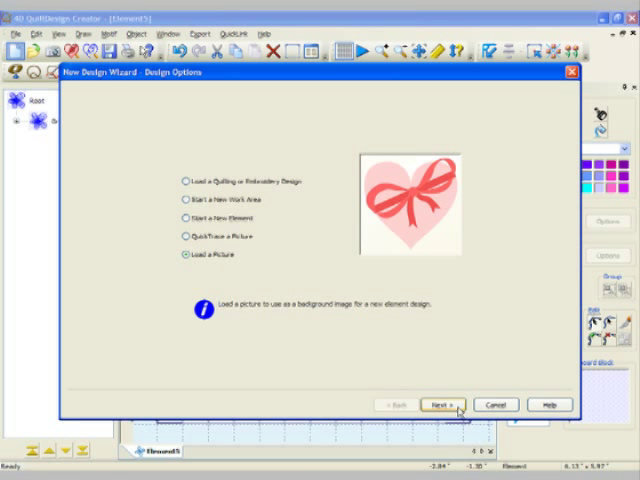
pyautogui.click(438, 404)
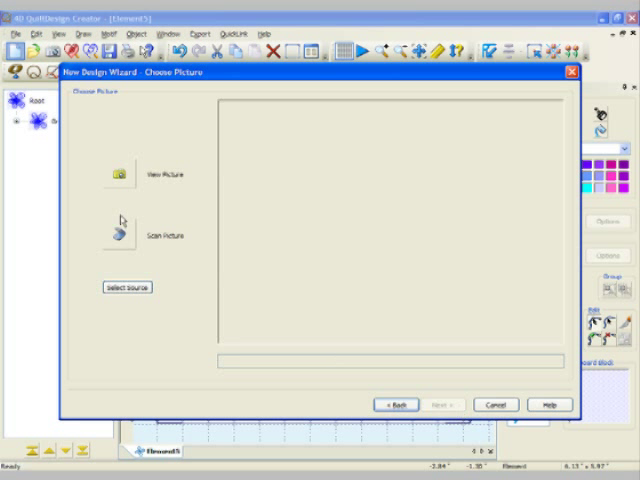
pyautogui.click(116, 172)
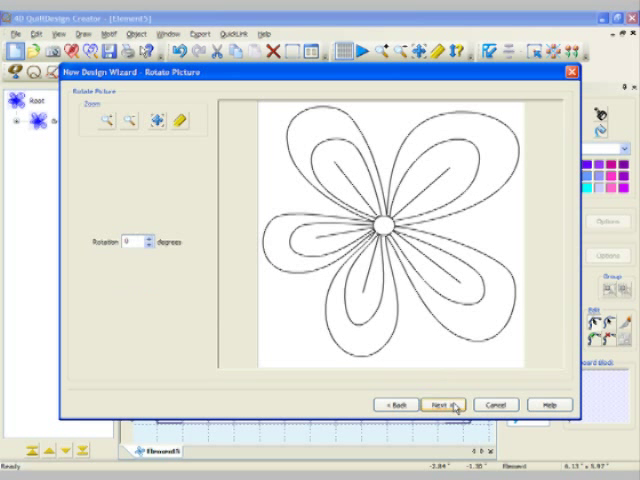
pyautogui.click(450, 404)
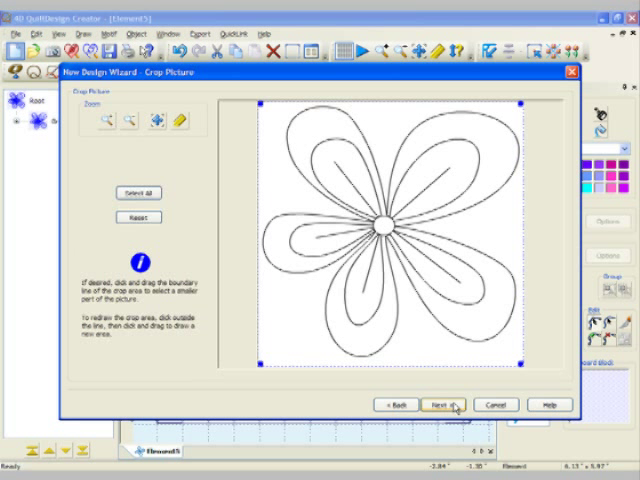
pyautogui.click(442, 404)
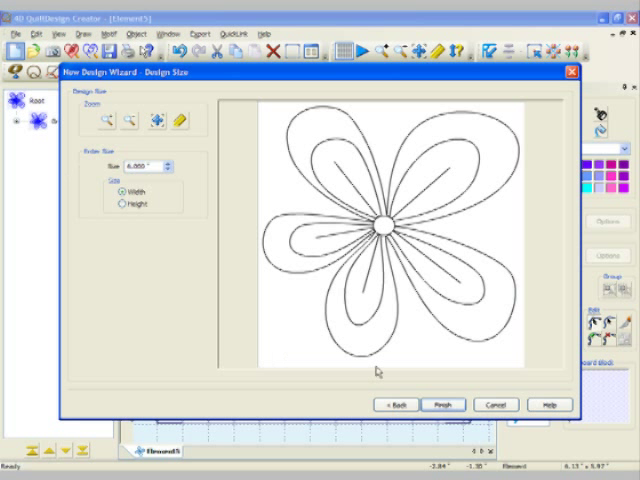
pyautogui.click(444, 404)
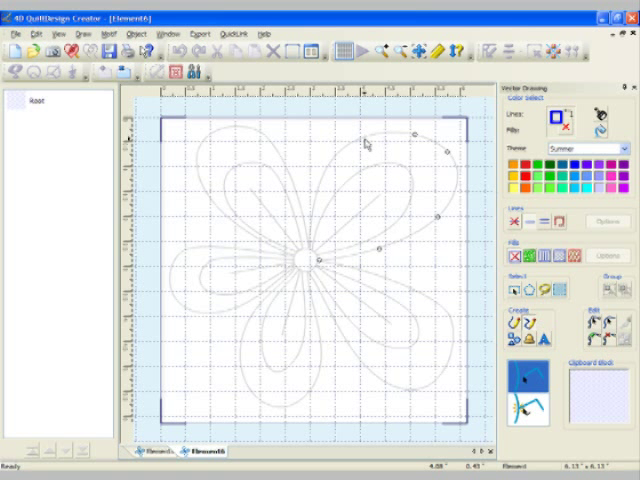
pyautogui.moveTo(316, 240)
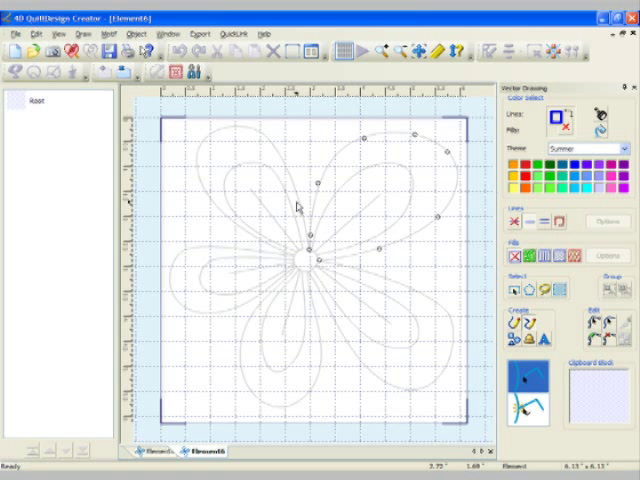
pyautogui.moveTo(248, 138)
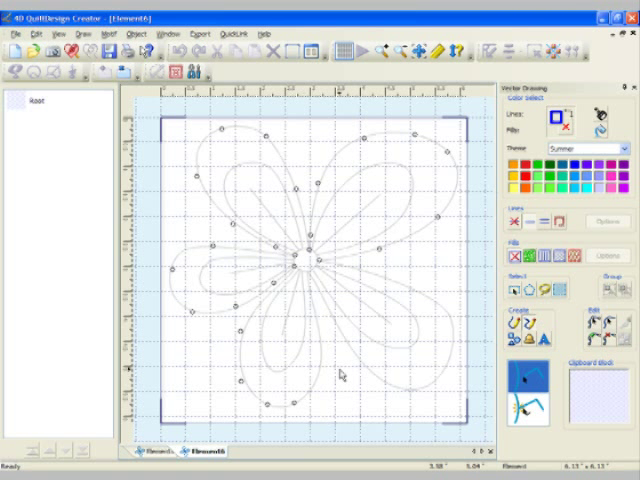
pyautogui.moveTo(308, 308)
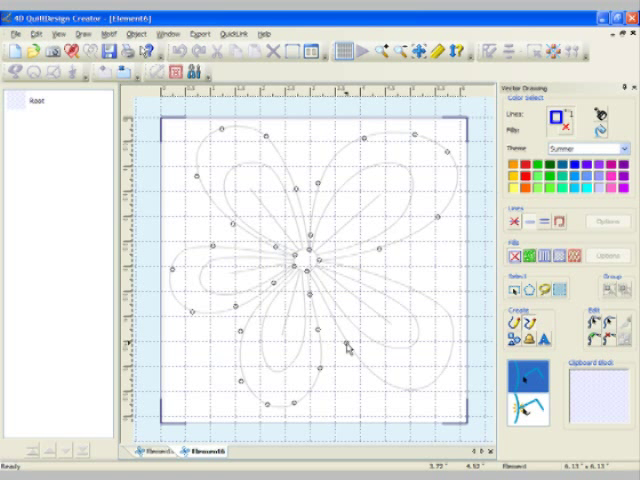
pyautogui.moveTo(410, 396)
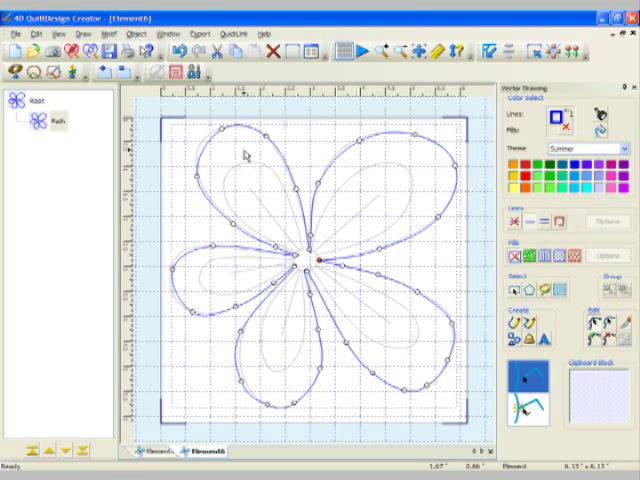
pyautogui.moveTo(212, 138)
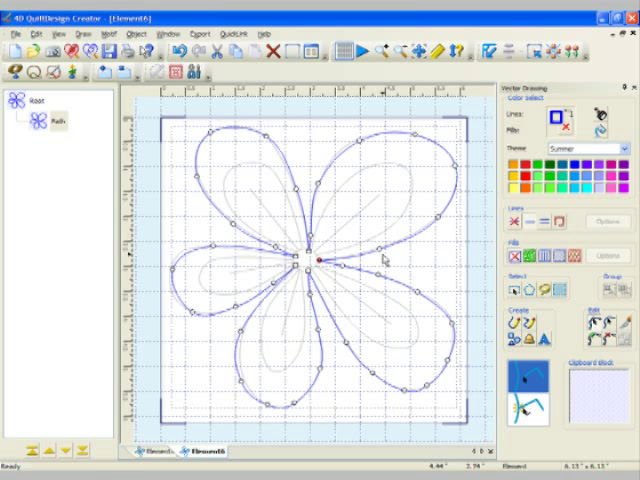
pyautogui.moveTo(410, 268)
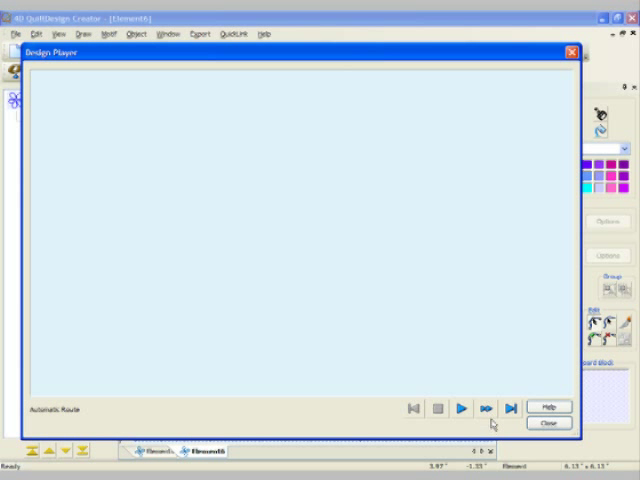
# Play back the hand-digitized petal path's stitching in the Design Player.
pyautogui.click(460, 408)
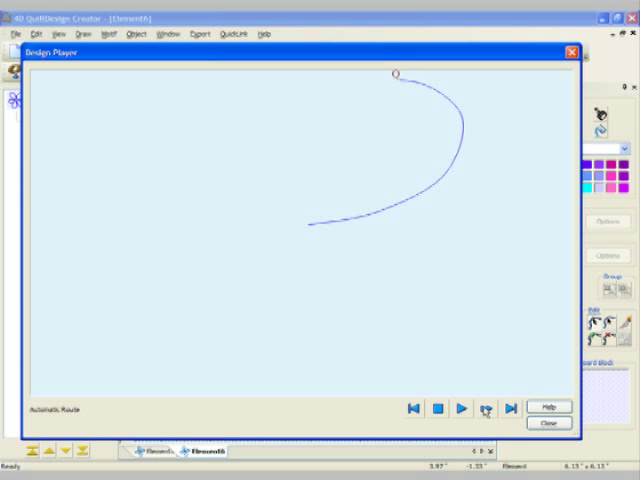